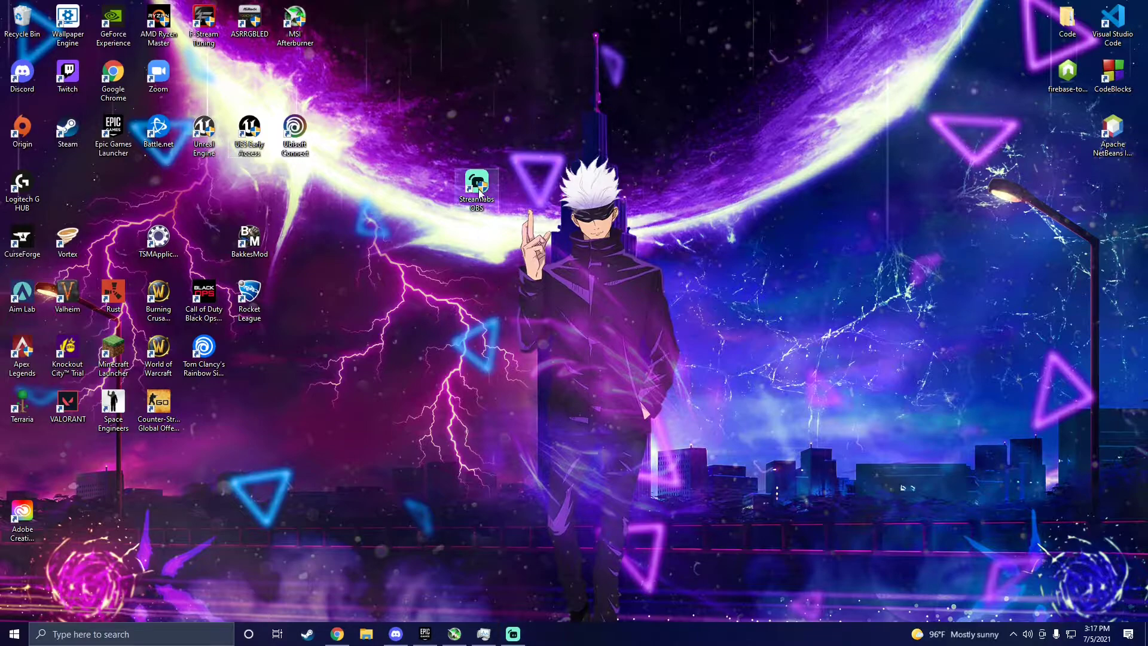
Launch the VoxelDestruction project from the project browser and dismiss the voxel shortcuts popup.
double_click(203, 131)
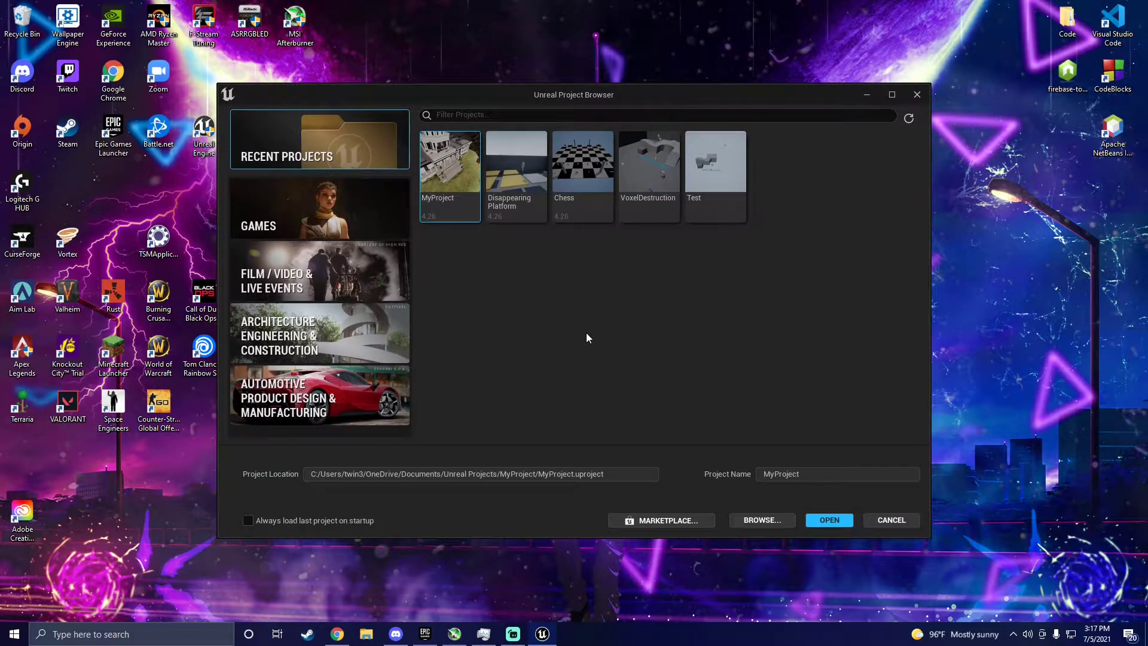
mouse_move(644, 338)
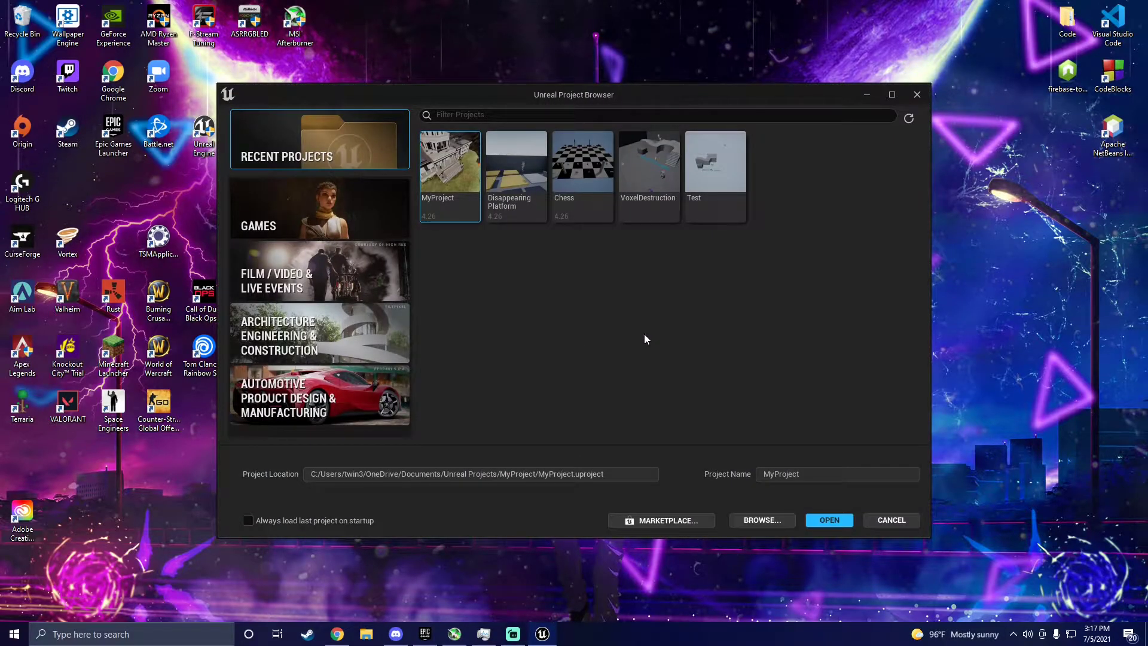
click(648, 159)
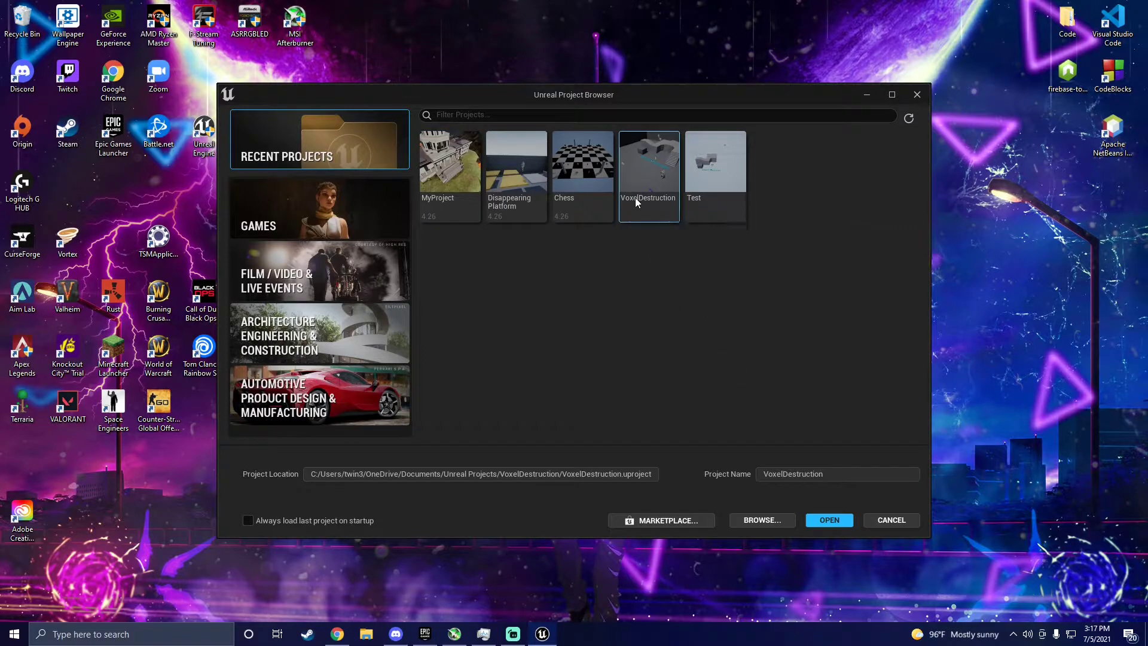
mouse_move(648, 162)
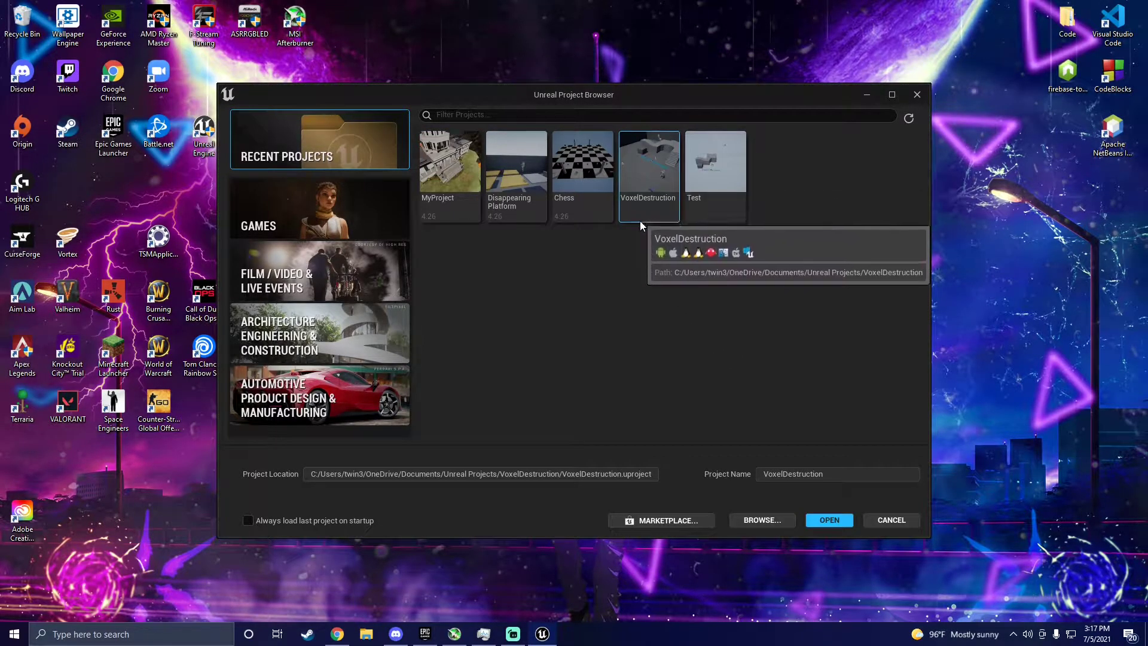
mouse_move(660, 239)
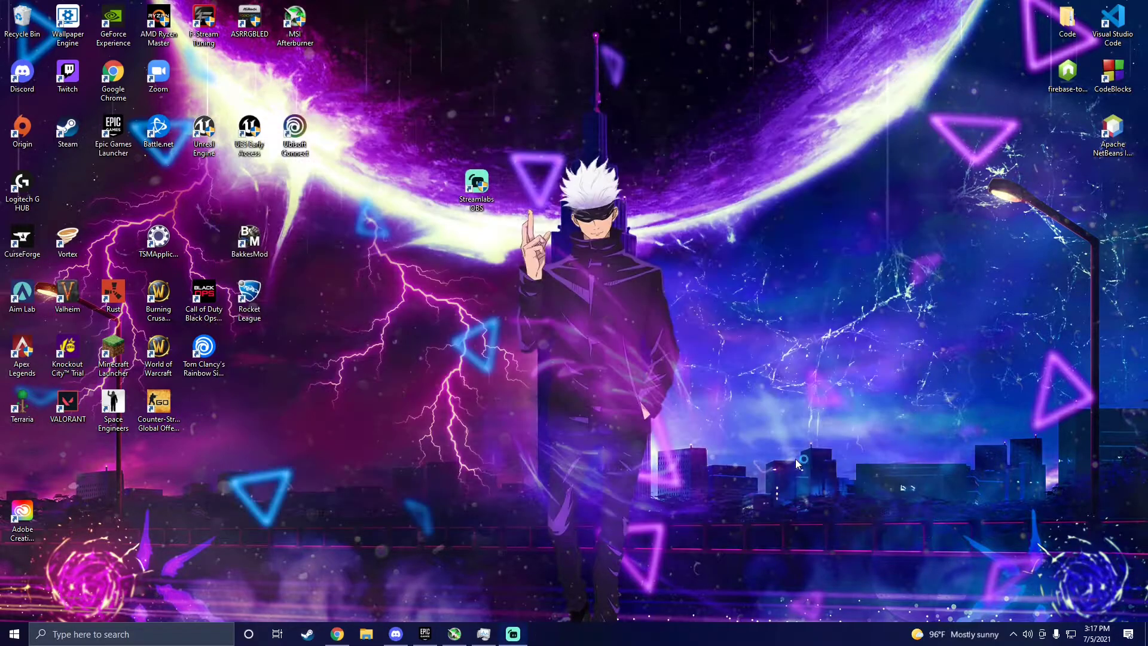
double_click(204, 132)
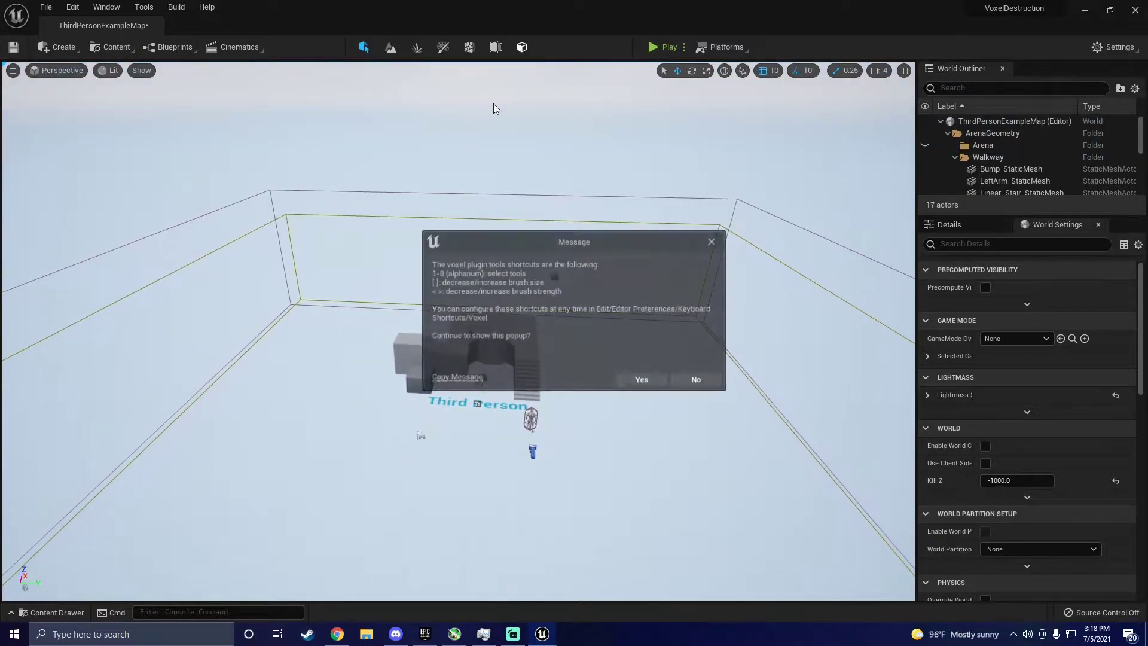
click(693, 379)
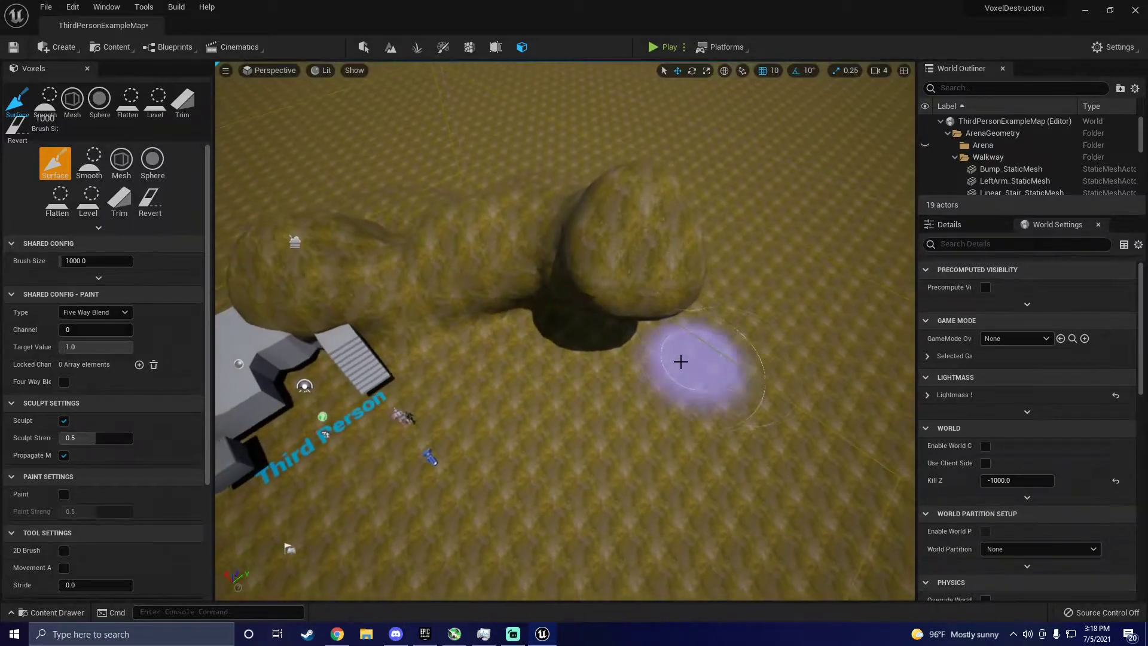
Save the sculpted voxel world to a new save object, play-test as the third-person character, then stop.
click(667, 47)
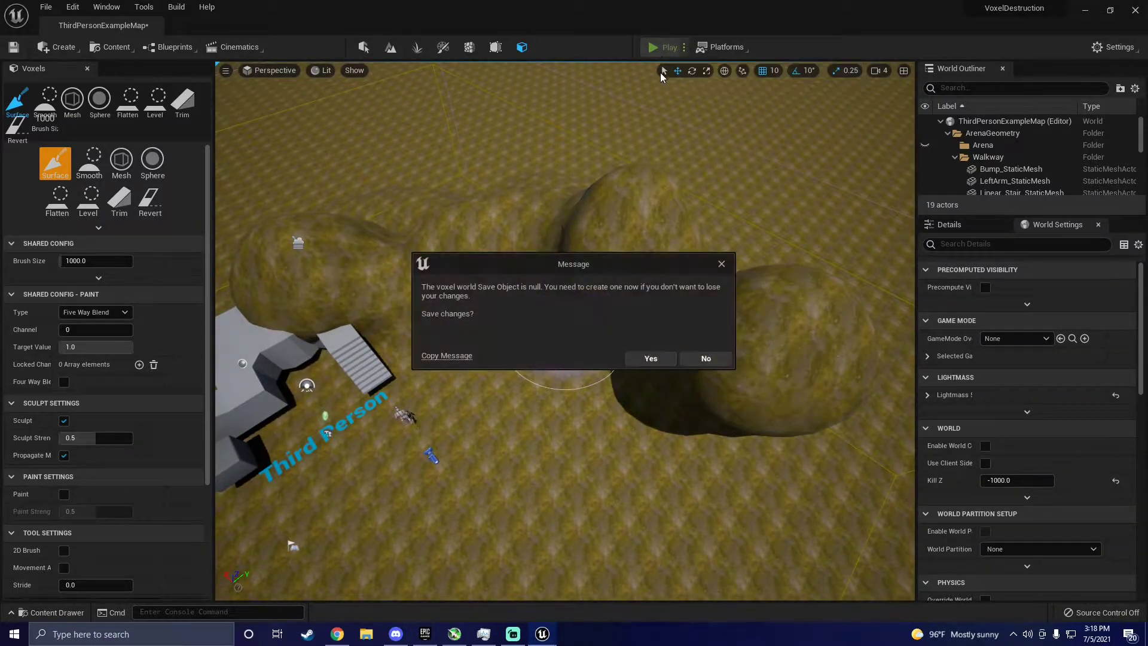
click(650, 358)
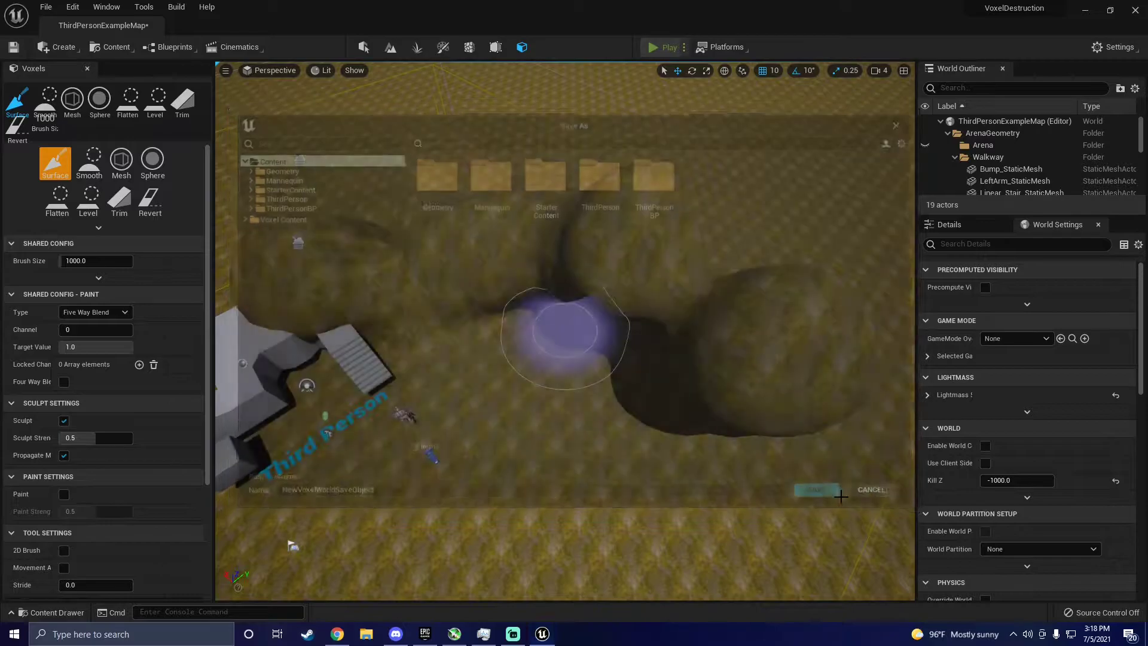
click(666, 46)
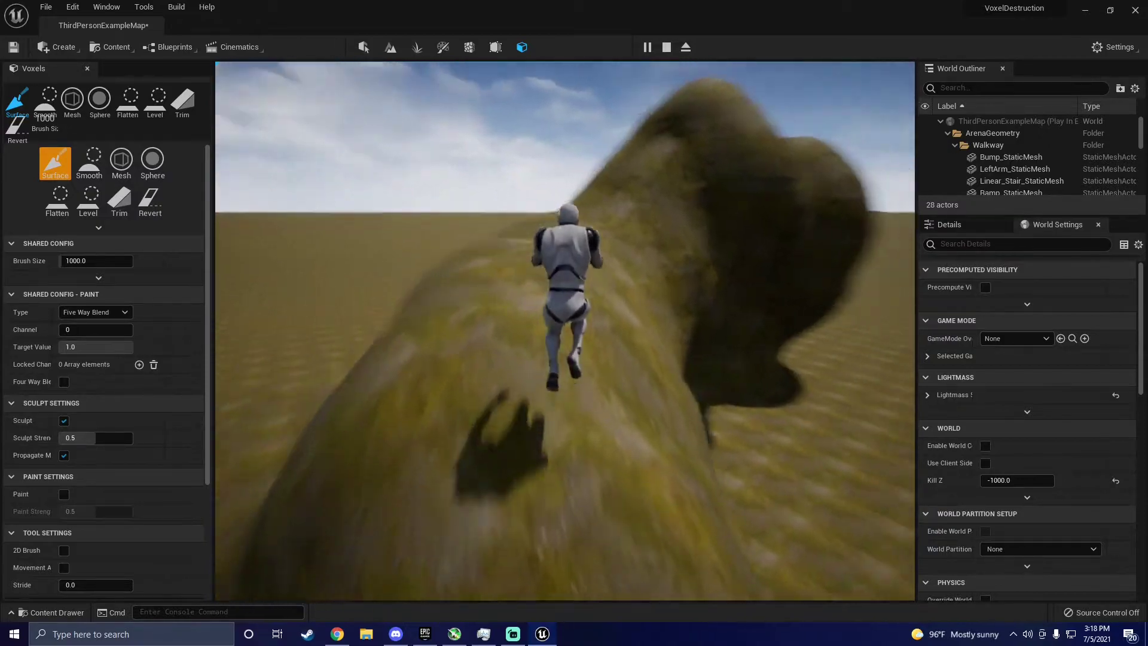
click(666, 47)
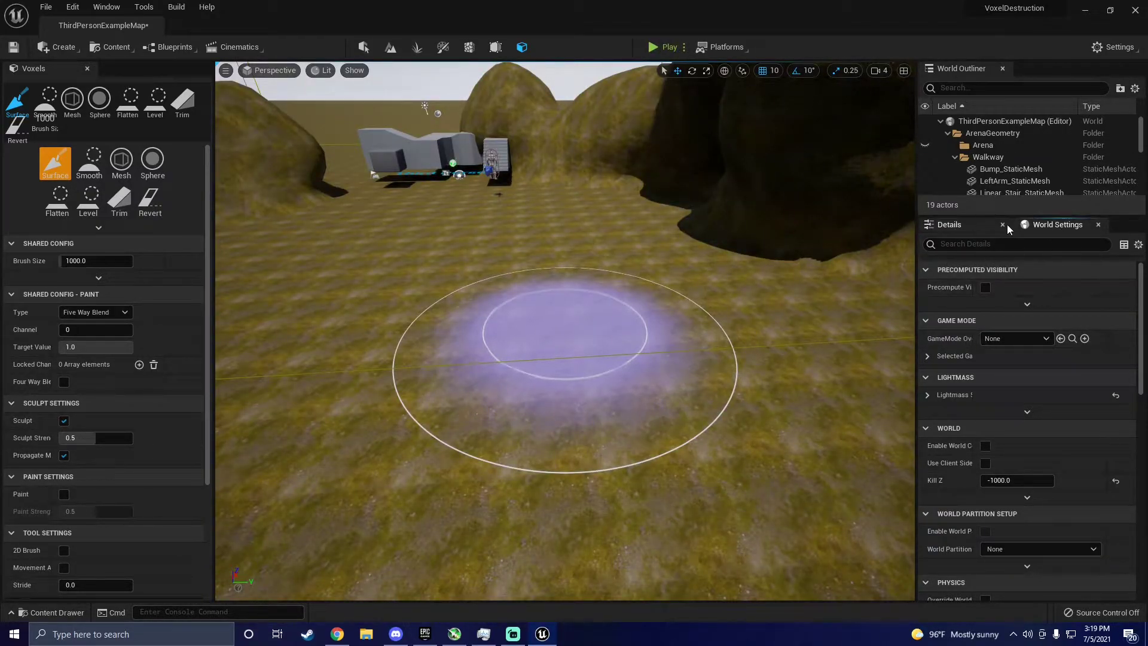
Set World Settings GameMode Override to CubicDestructionGameMode and reveal its pawn and HUD classes.
click(71, 7)
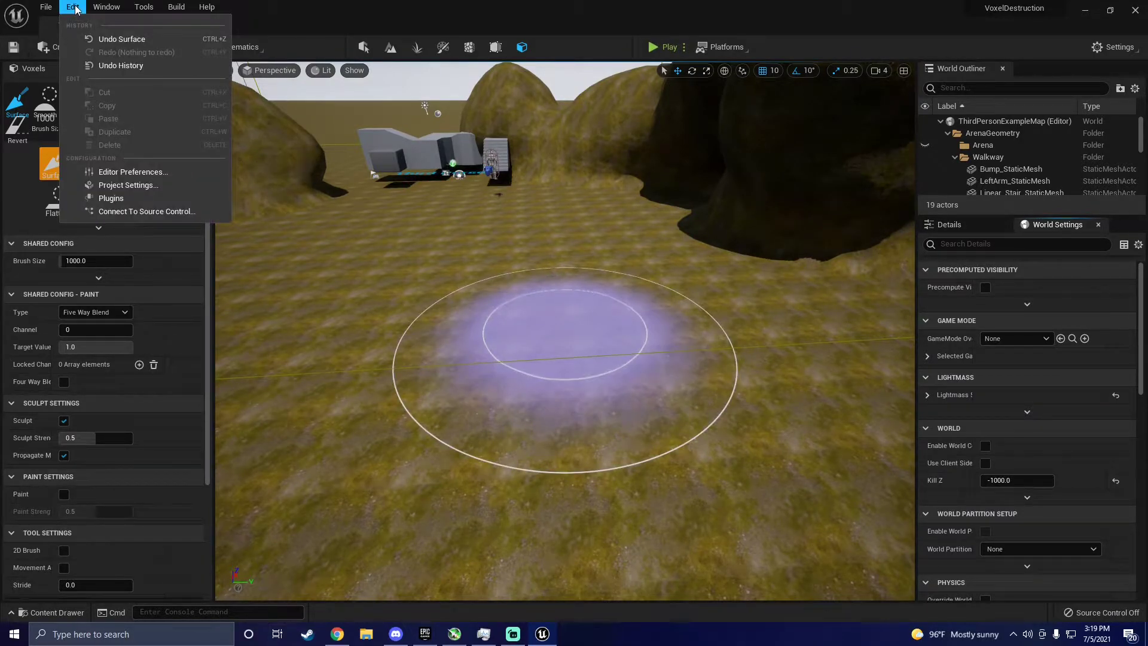
click(106, 8)
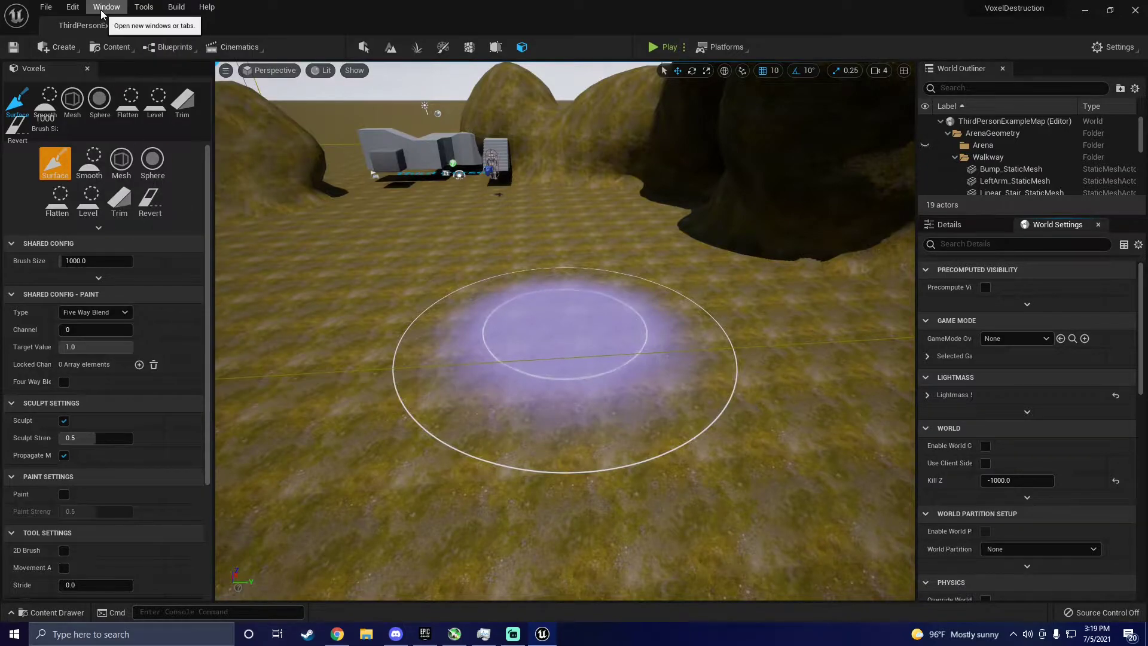
click(107, 7)
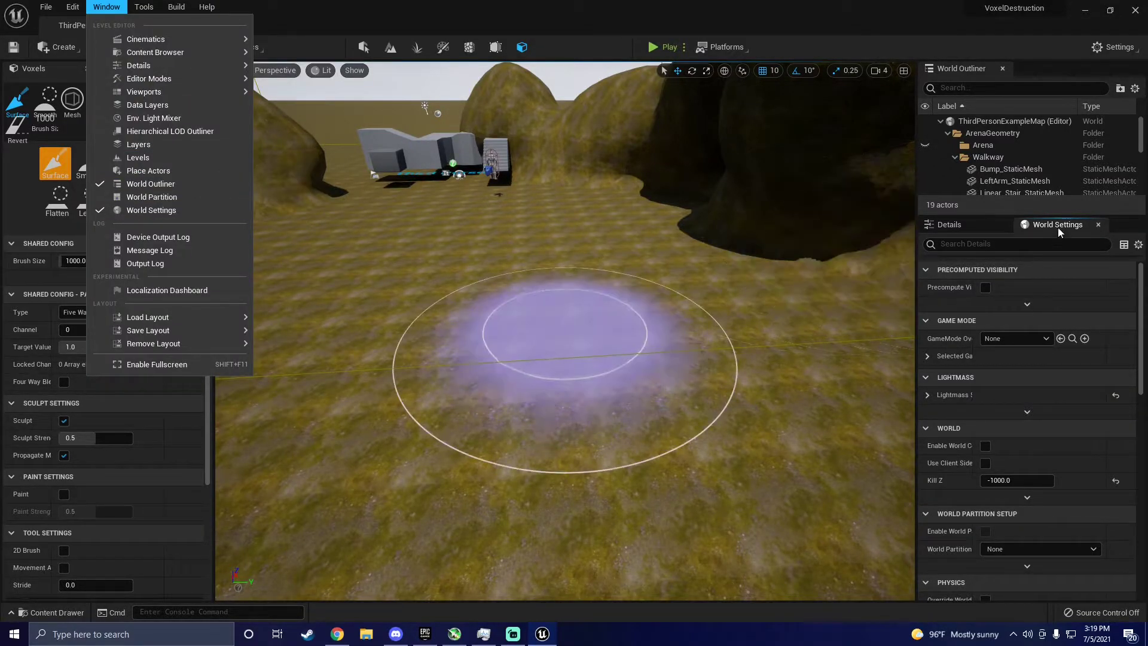
click(1058, 339)
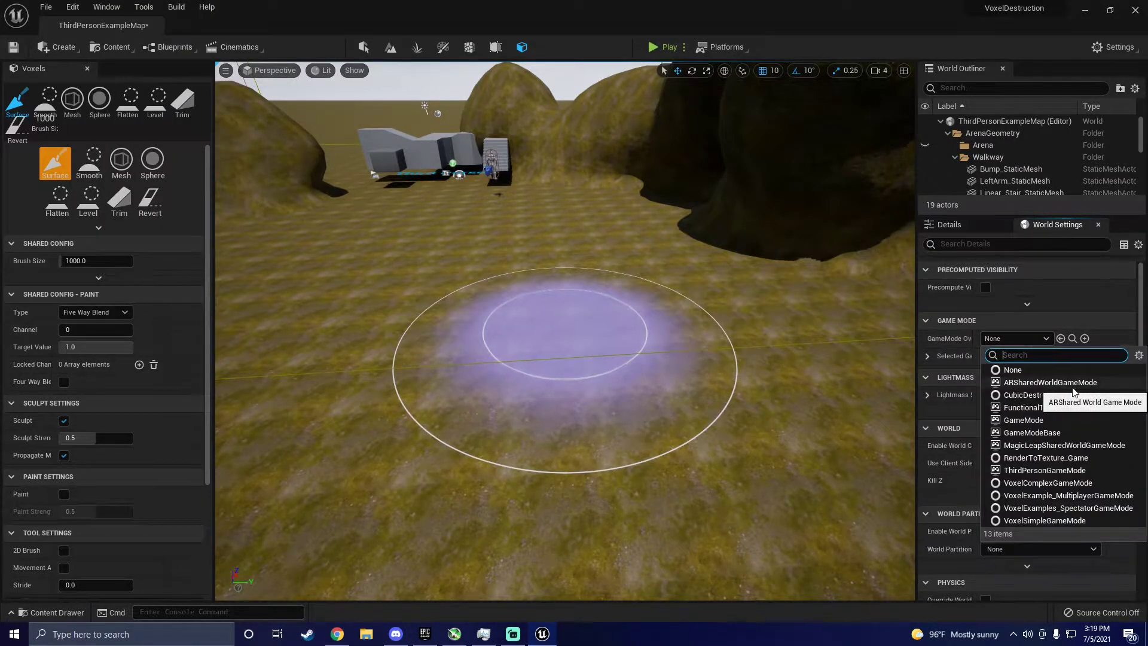
mouse_move(1053, 395)
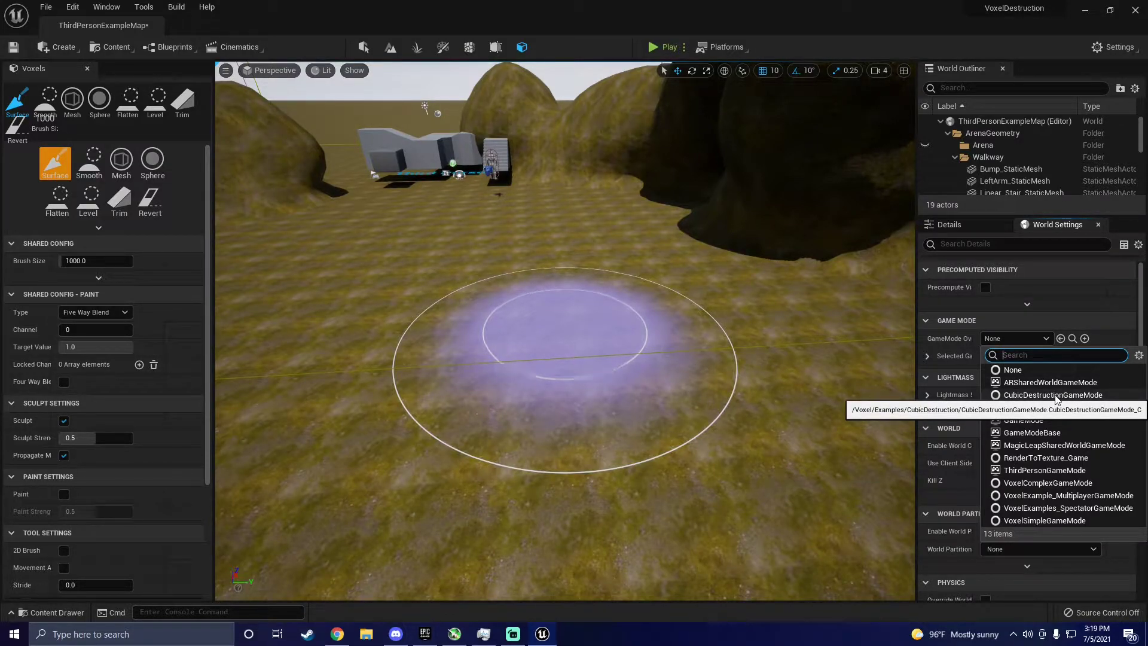
click(1052, 395)
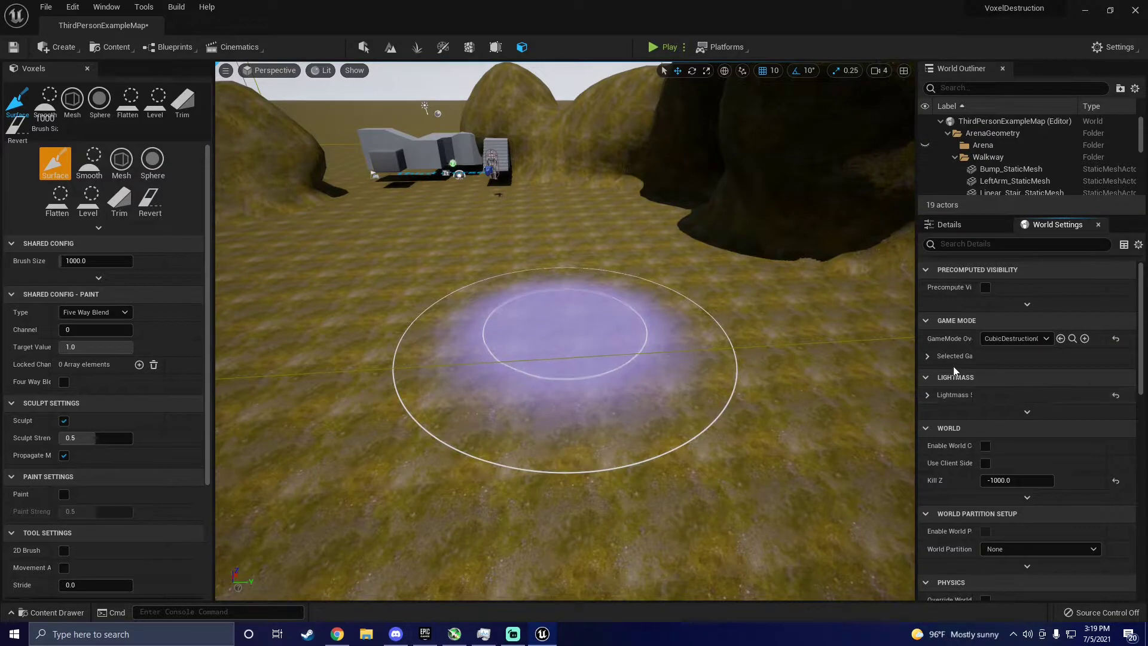
click(926, 355)
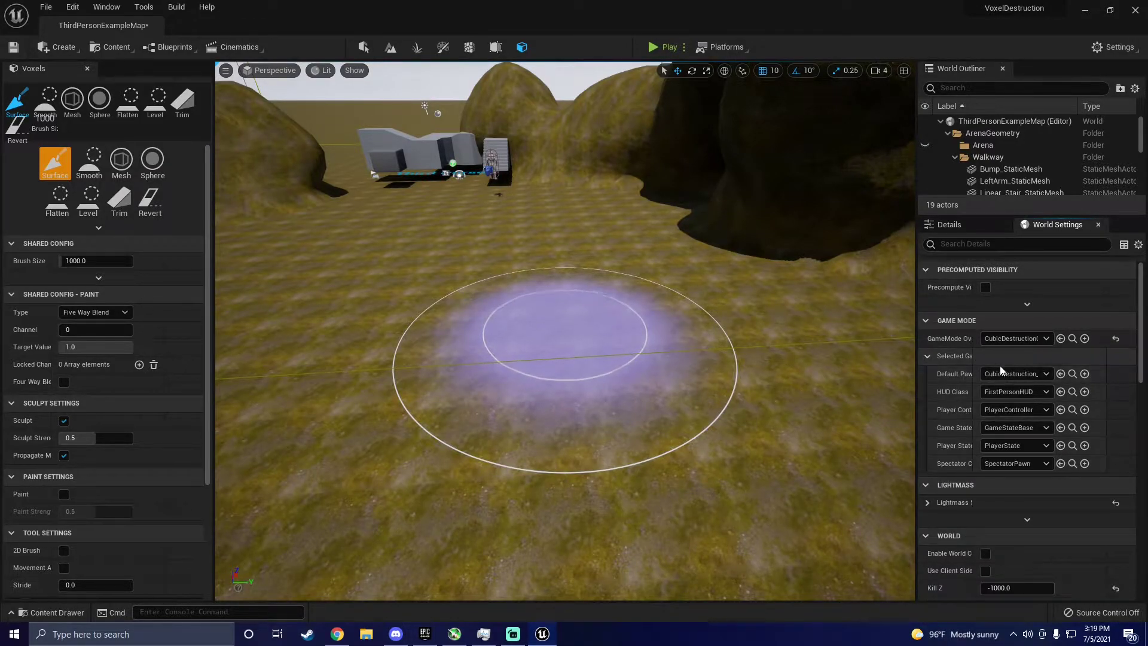
mouse_move(1014, 373)
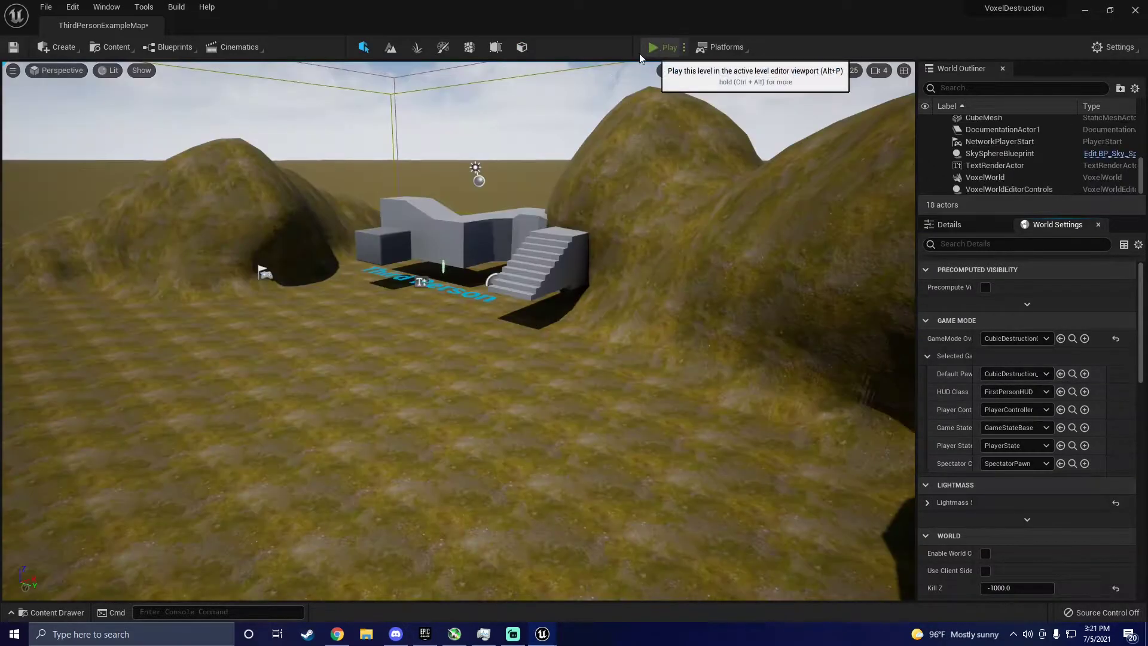
Play-test the level with the new game mode, stop, and switch to voxel sculpting mode.
click(664, 46)
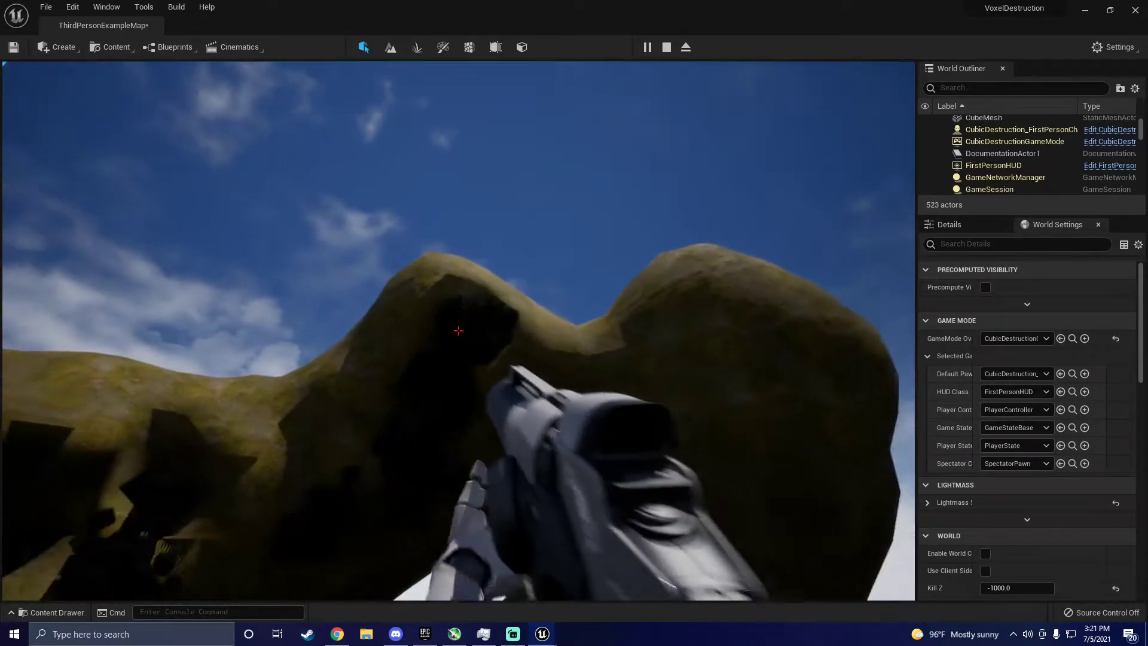
click(666, 46)
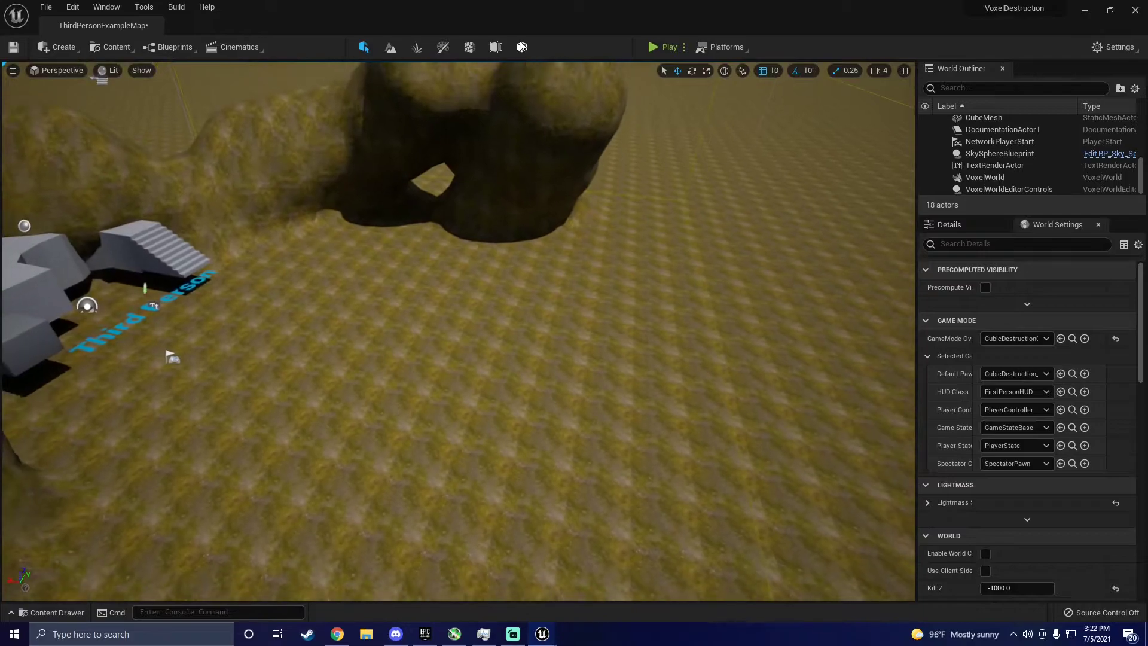
click(521, 47)
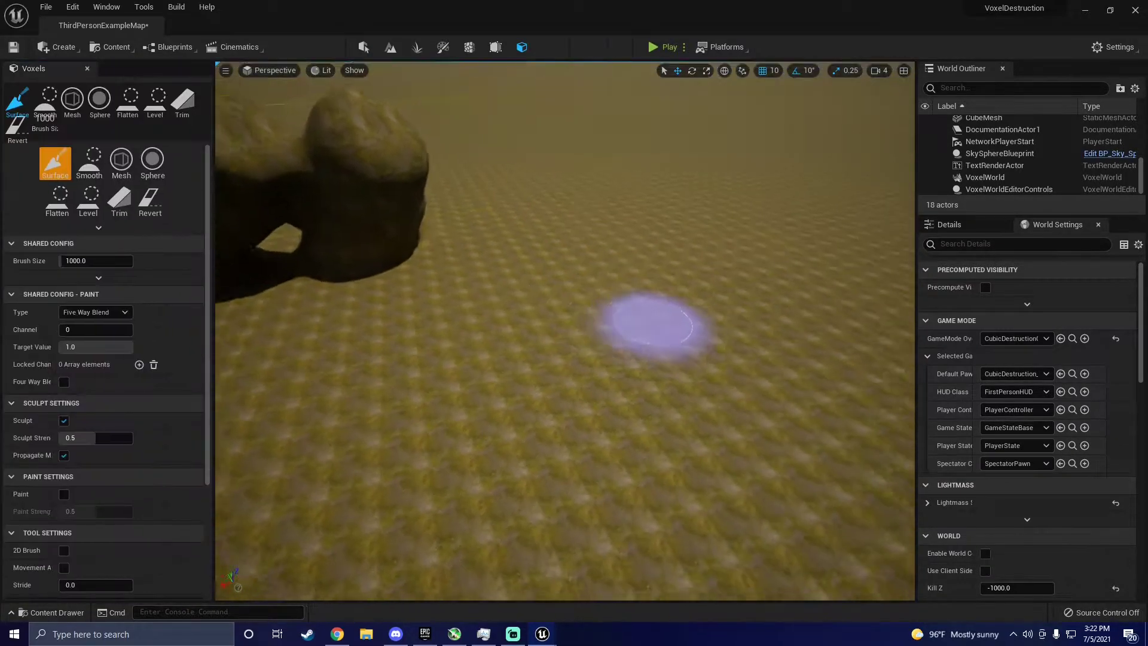
Run another quick play test, stop it, and bring up the Content Drawer for the voxel examples.
click(668, 46)
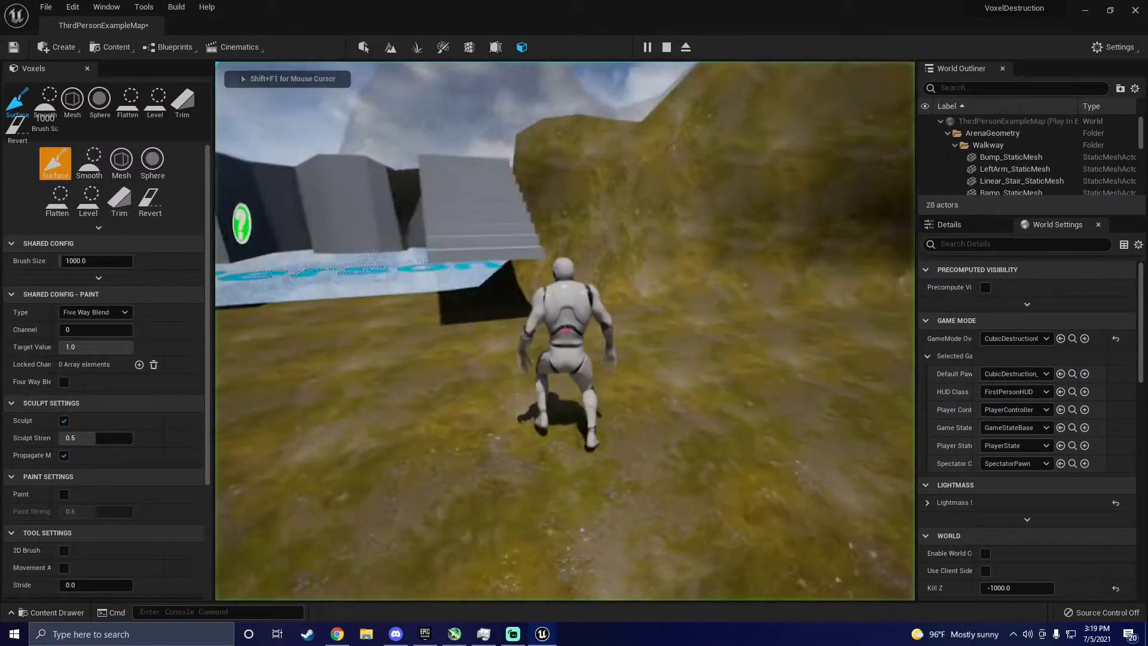
click(666, 47)
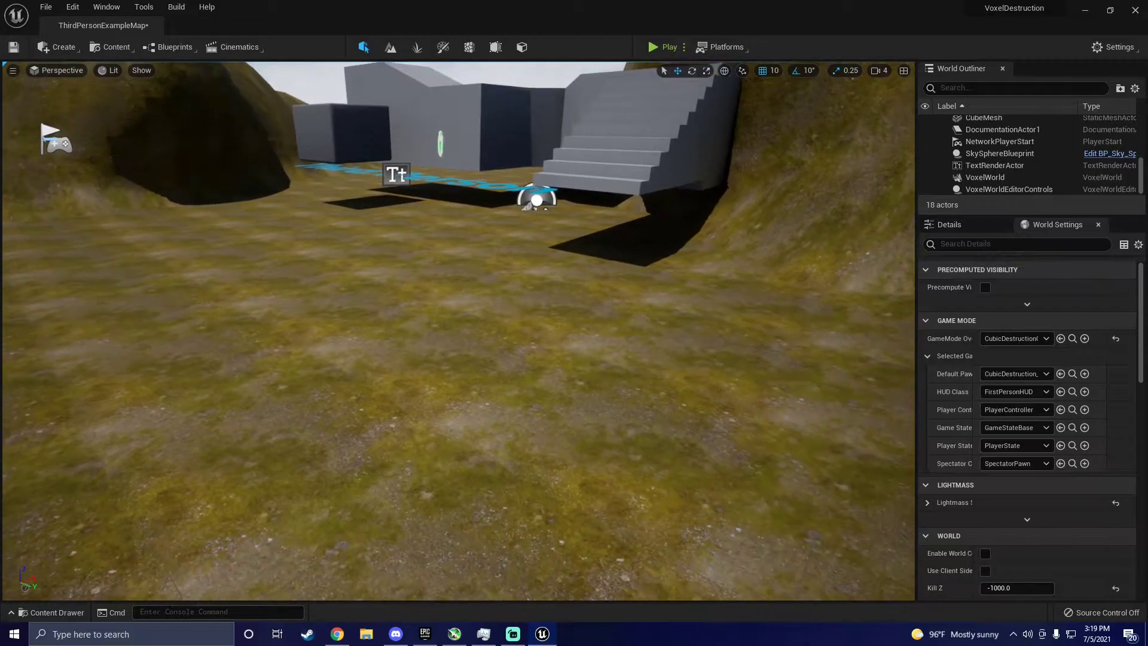
click(651, 46)
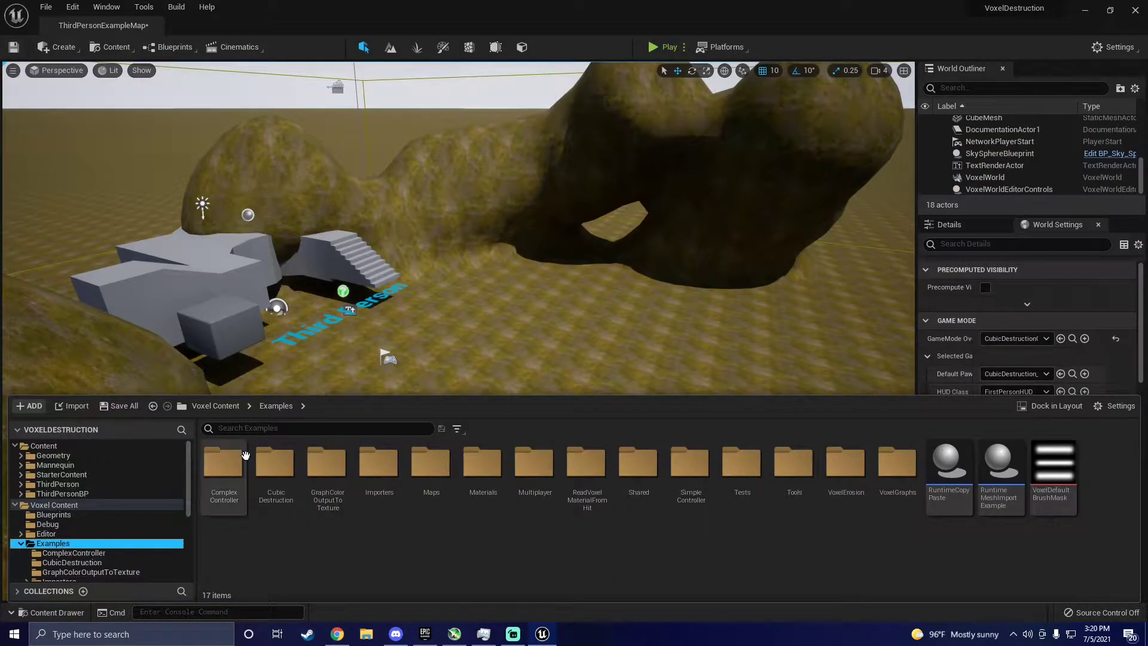
Browse Voxel Content > Examples > CubicDestruction to reach the first-person character blueprint.
click(216, 405)
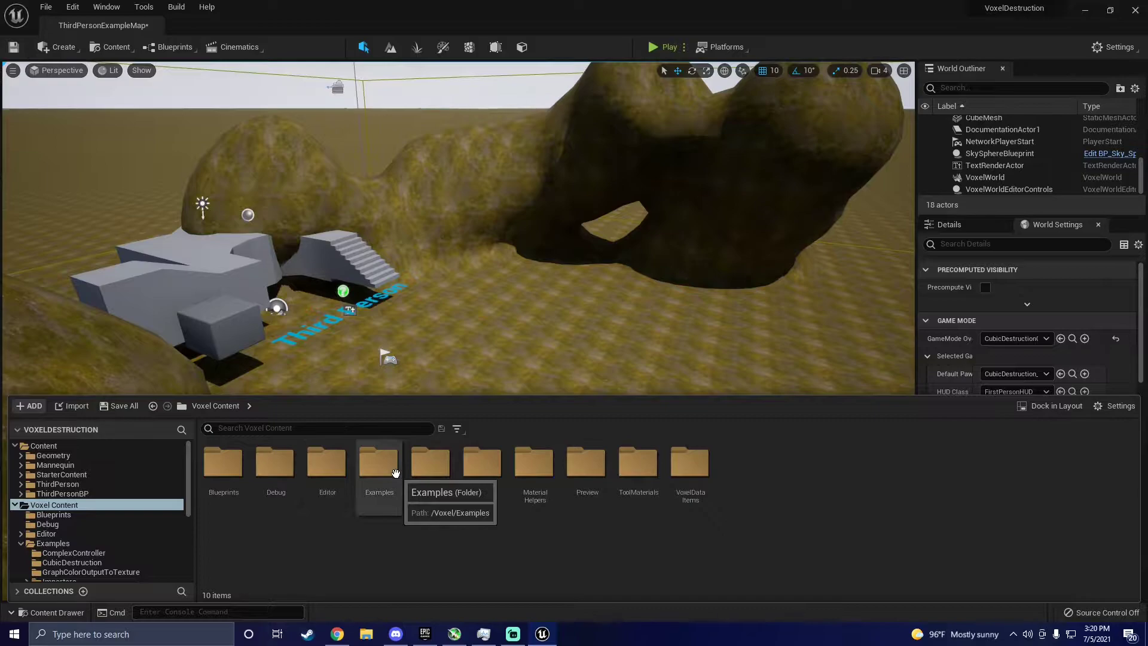
double_click(379, 462)
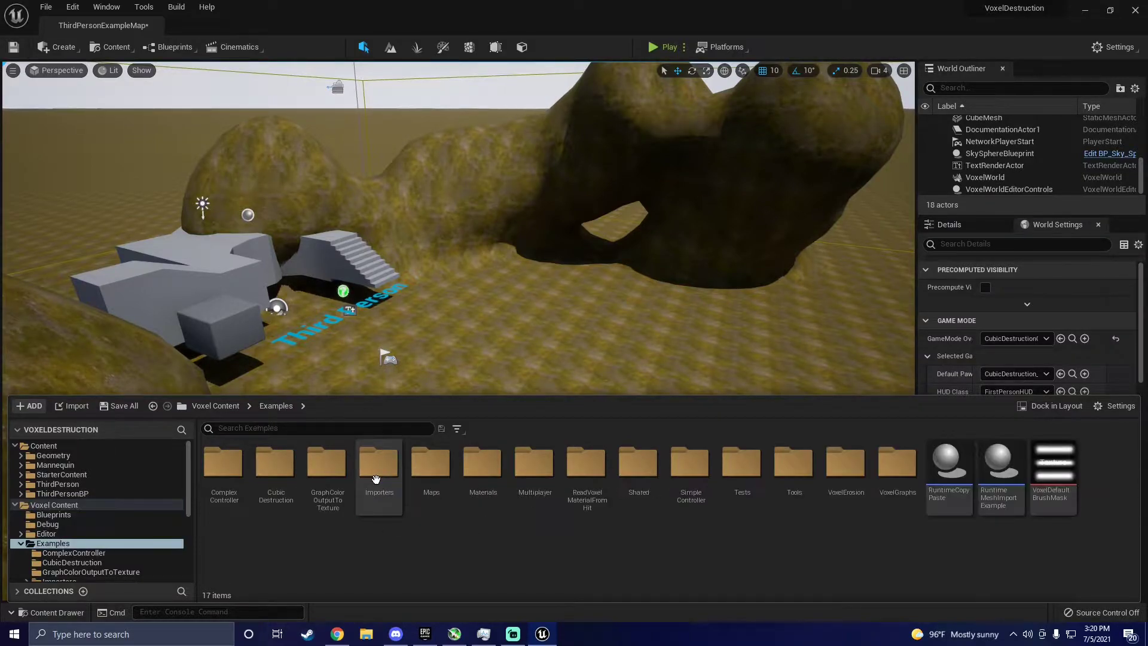
double_click(277, 469)
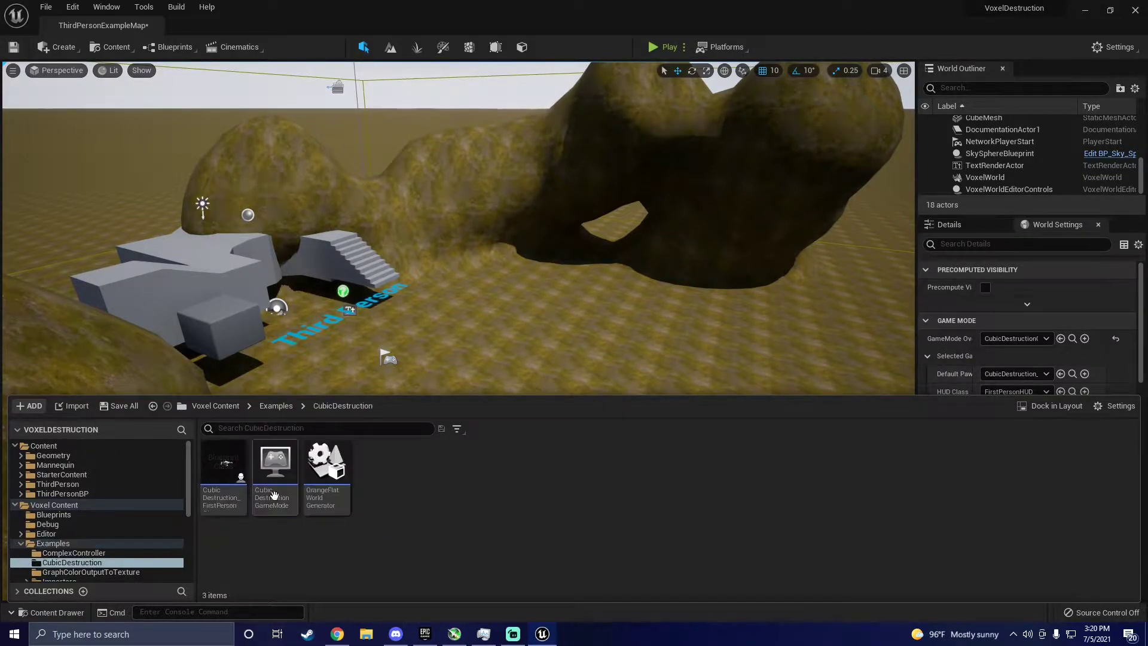
mouse_move(224, 468)
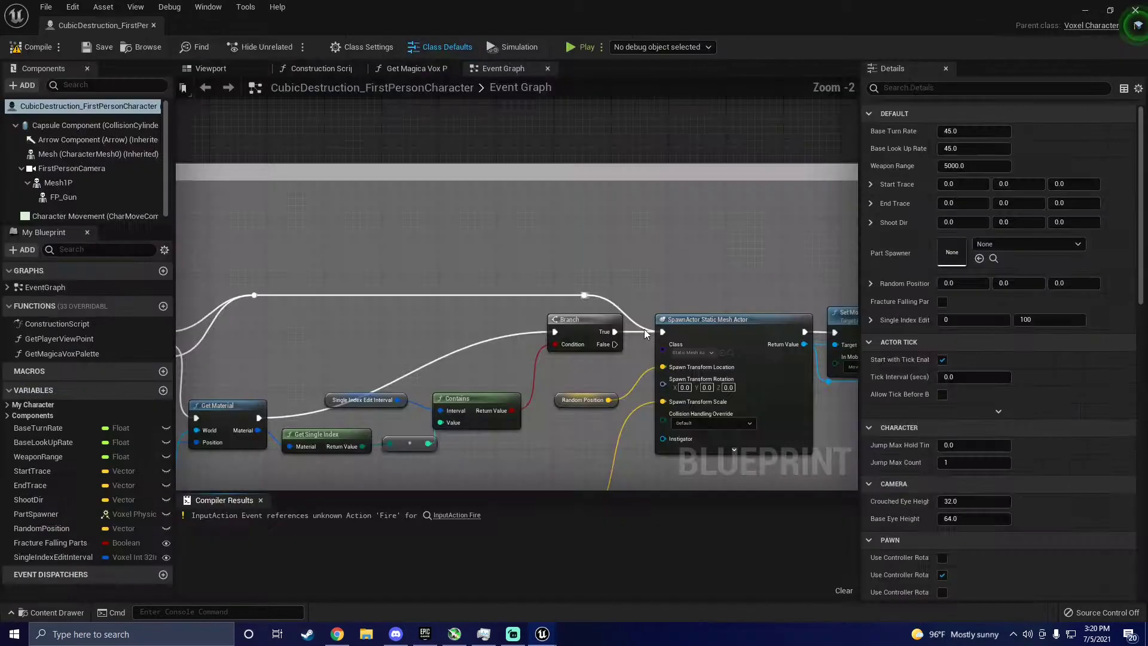
Add a Left Mouse Button event, wire it to the spawn-projectile logic, and compile the blueprint.
scroll(down, 3)
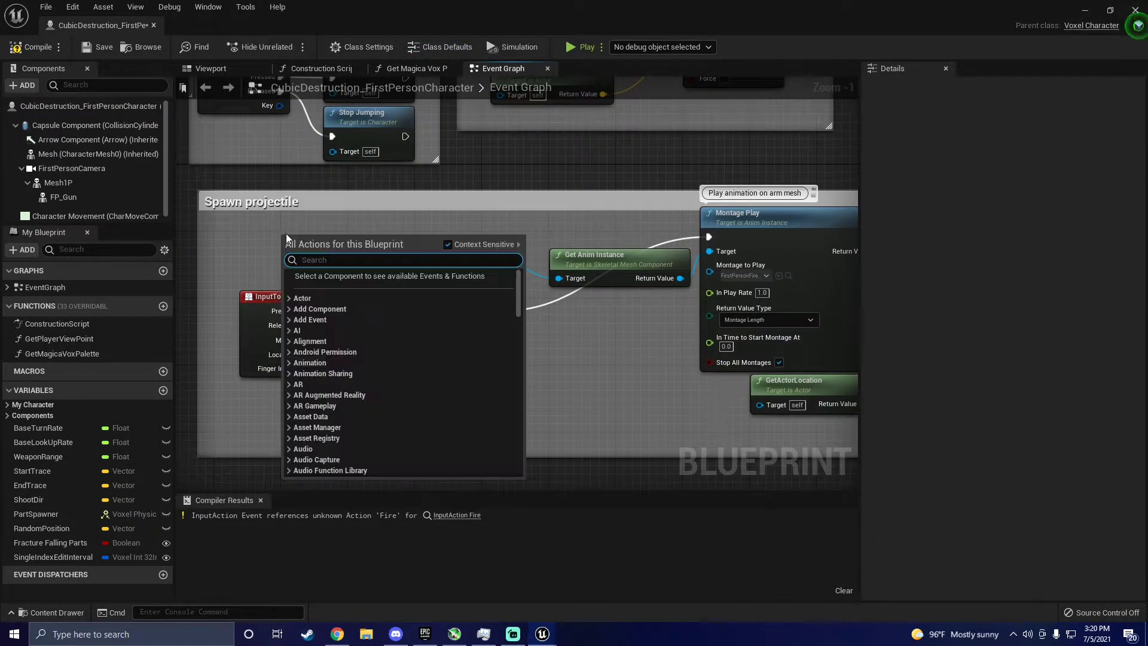
text(left)
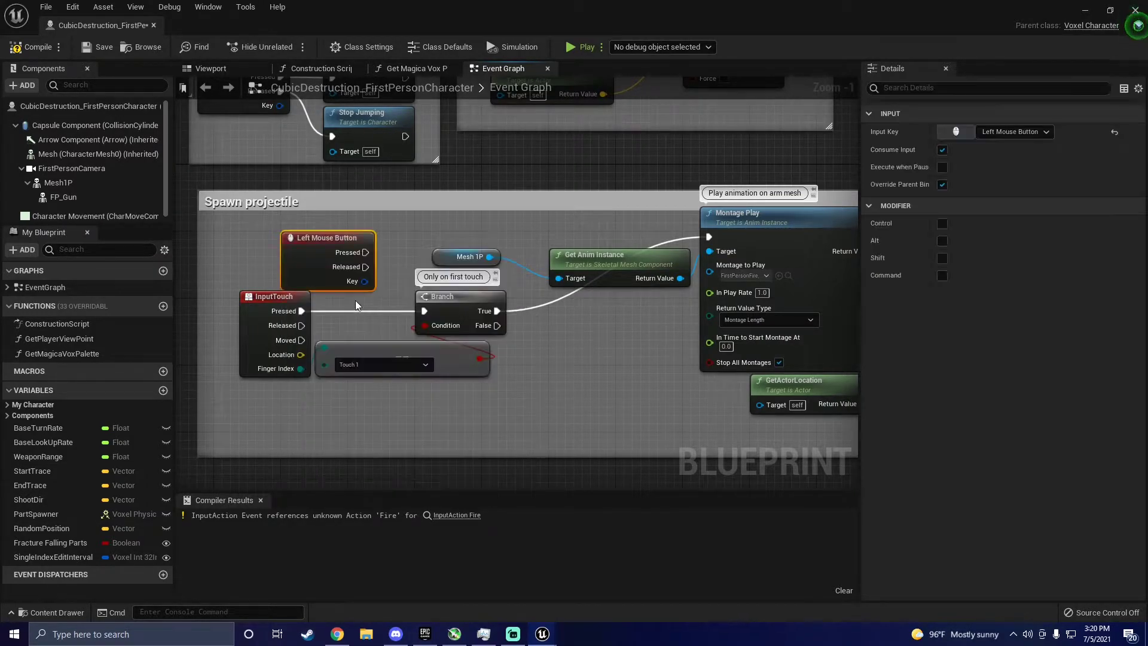
drag(328, 237, 278, 220)
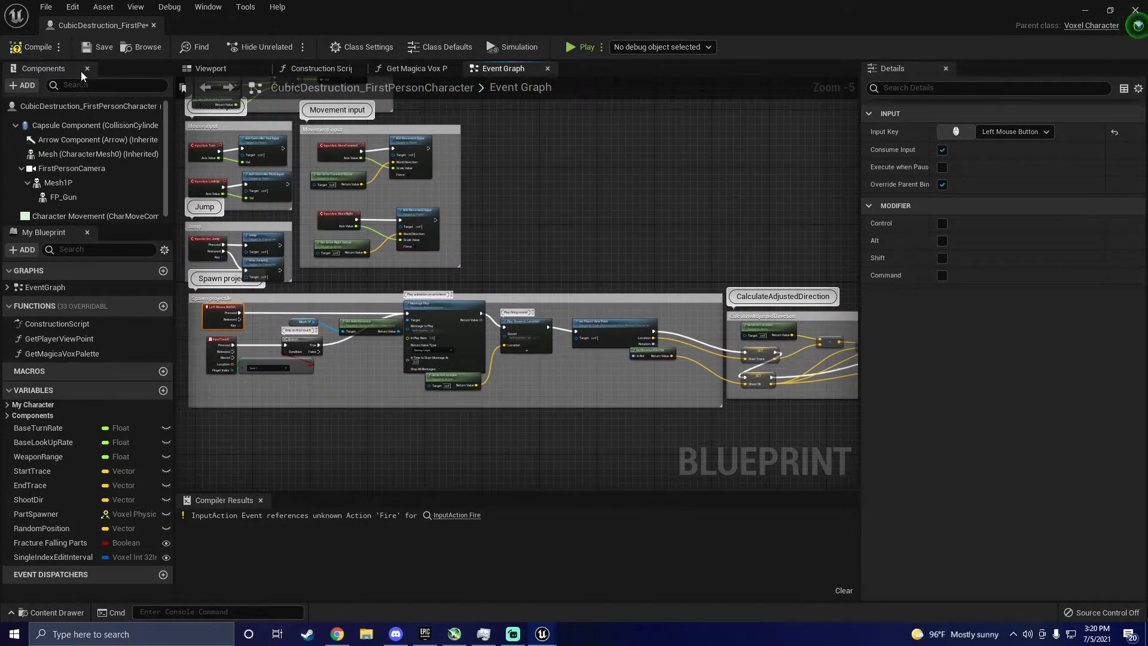
click(33, 47)
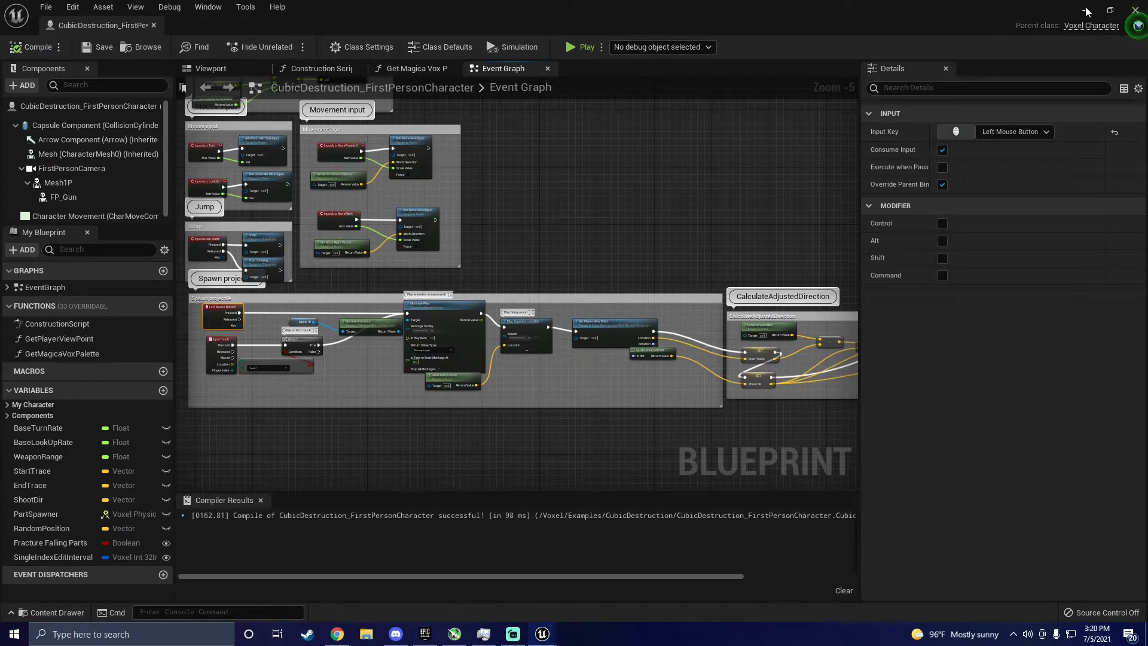
Close the blueprint editor and play-test firing the gun at the hill.
click(581, 46)
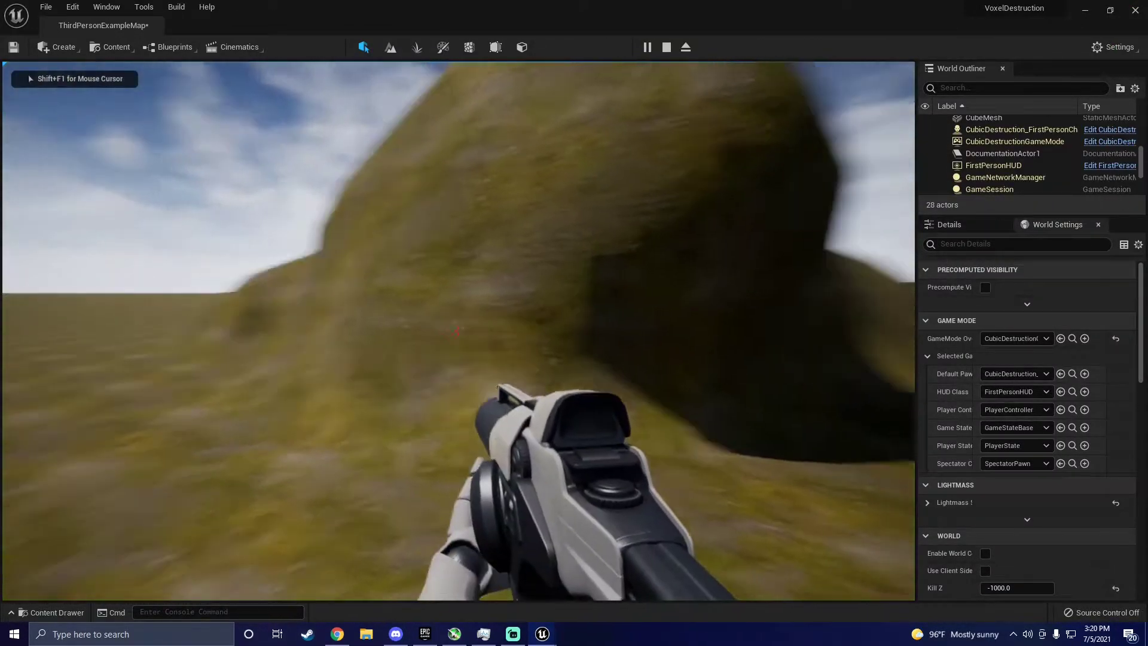
click(456, 331)
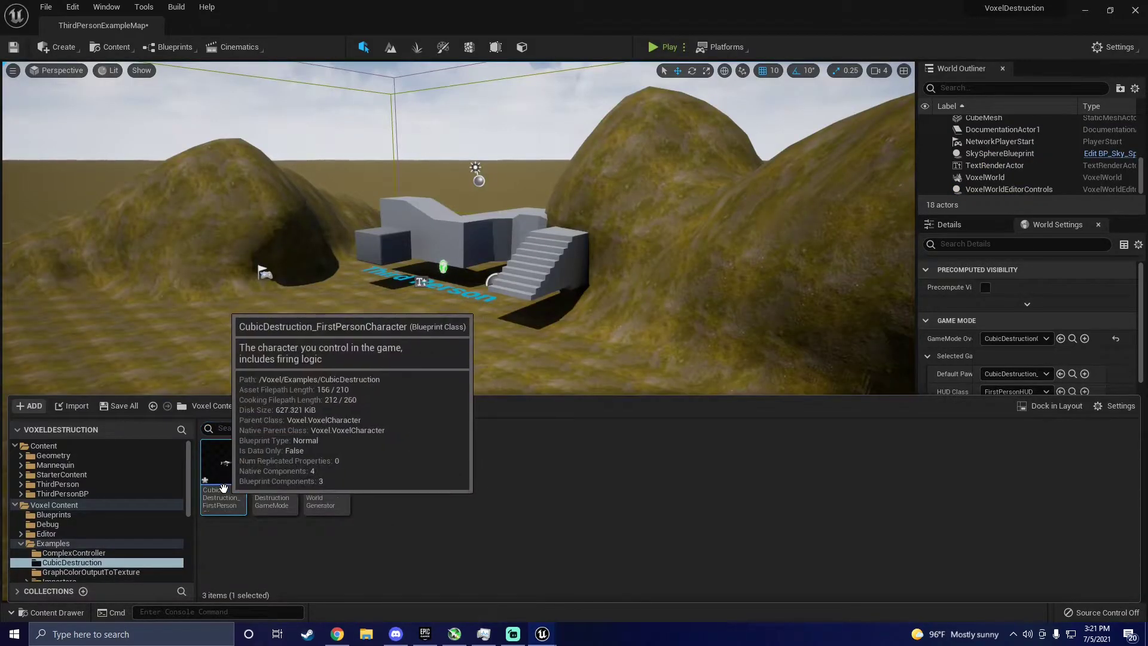
Reopen the character blueprint, review its Event Graph, close it, and run another shooting play test.
double_click(222, 462)
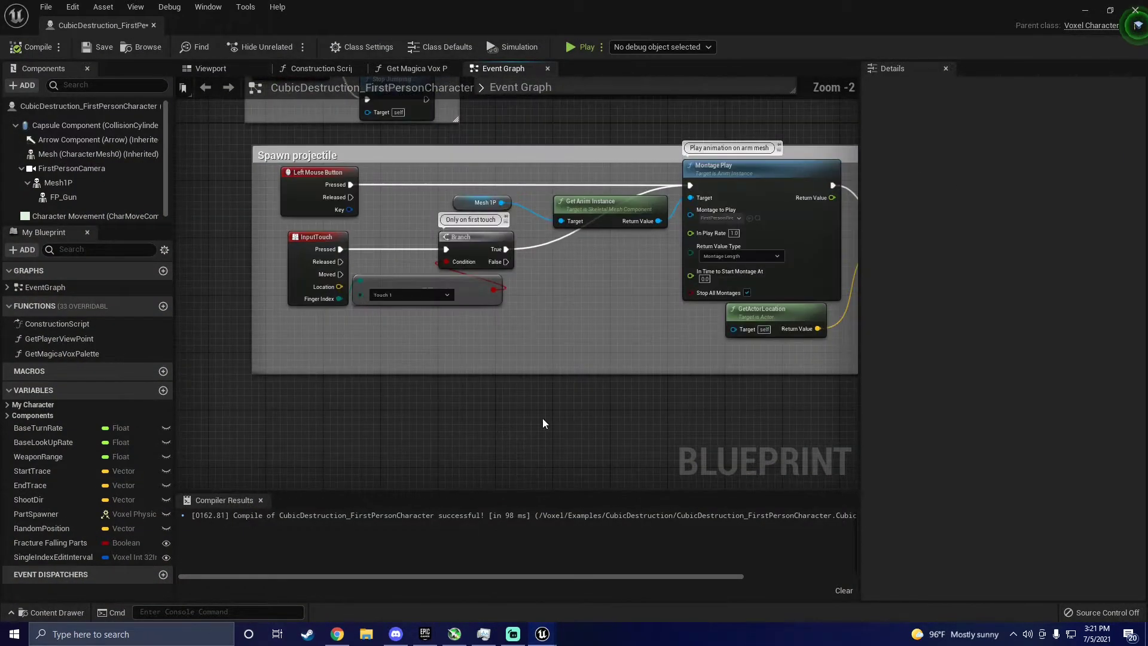
scroll(down, 3)
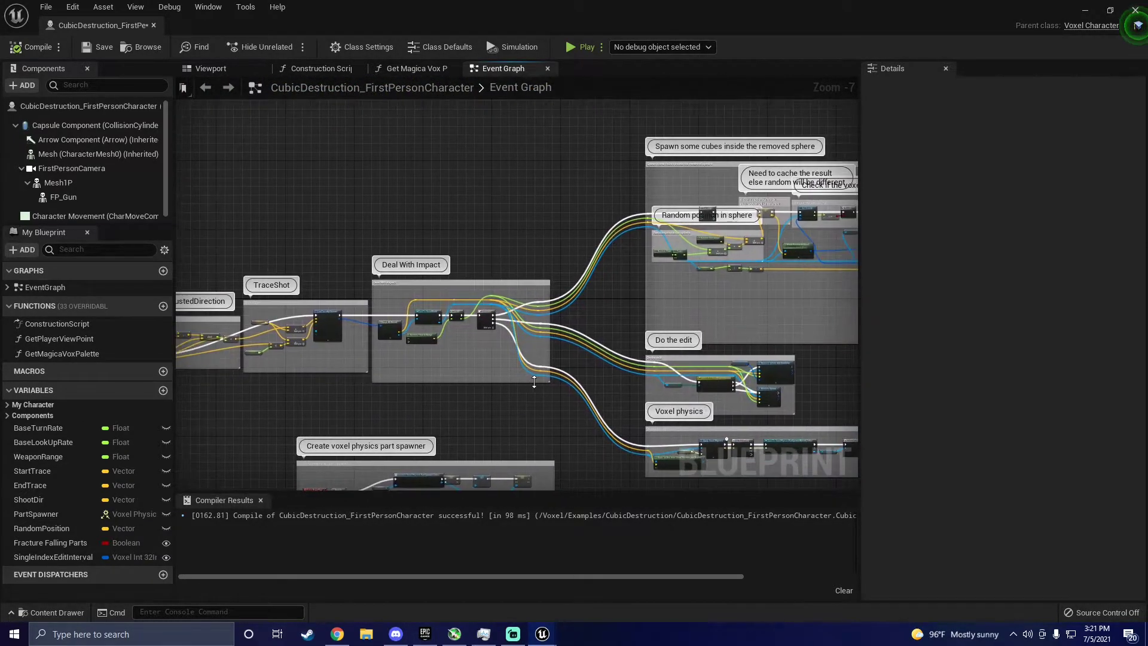
scroll(up, 3)
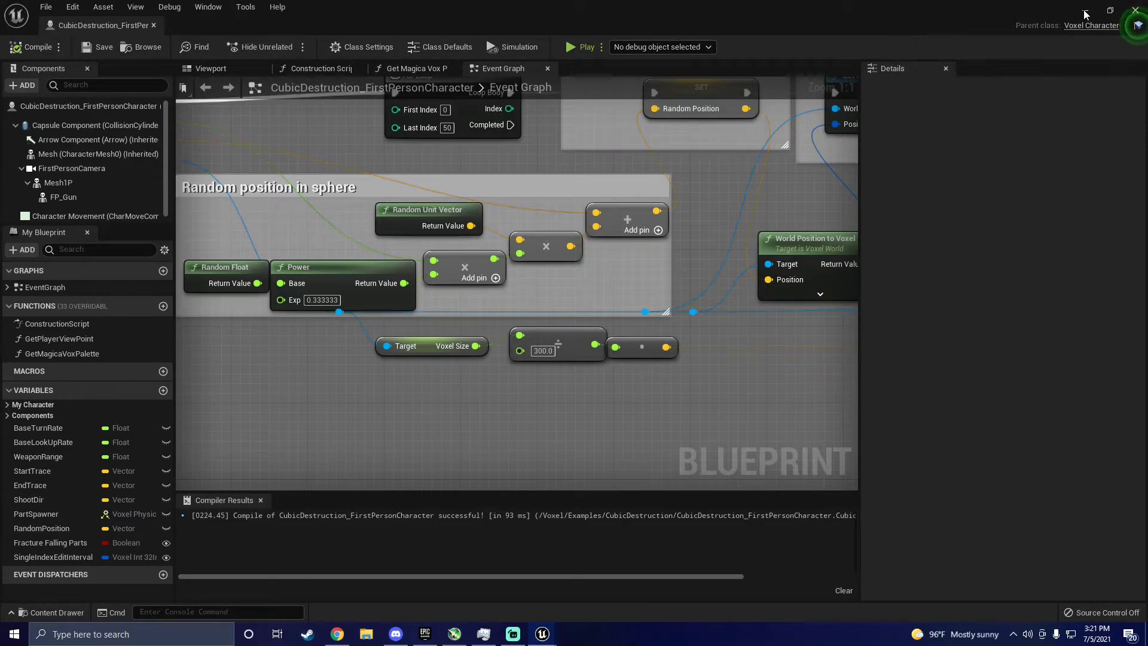
click(579, 46)
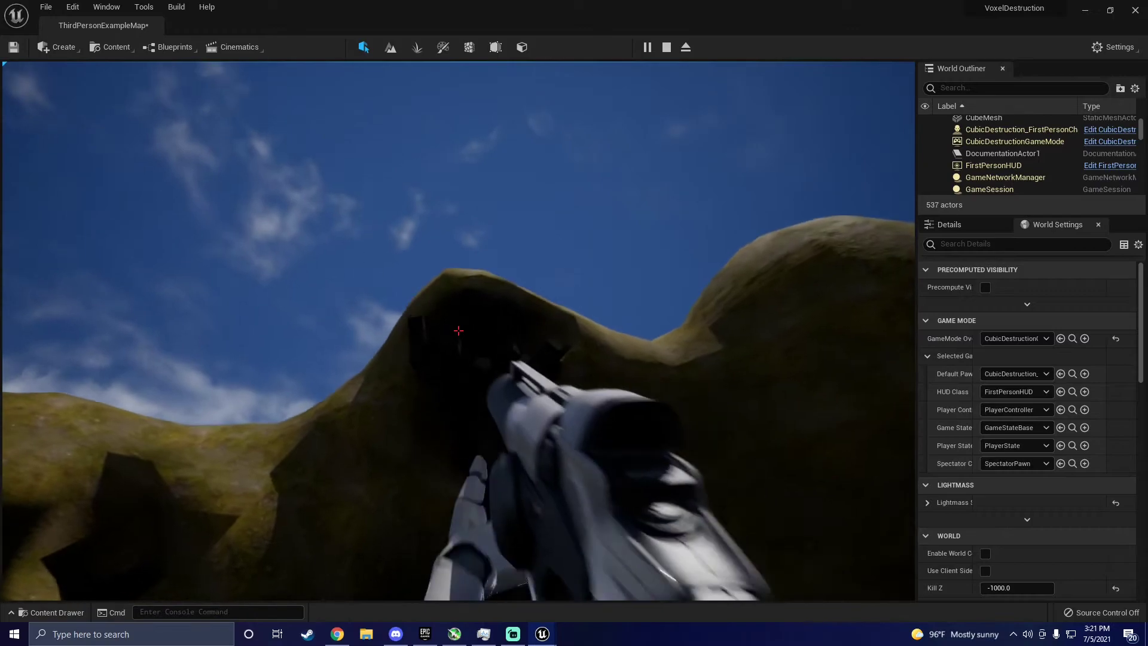
click(664, 47)
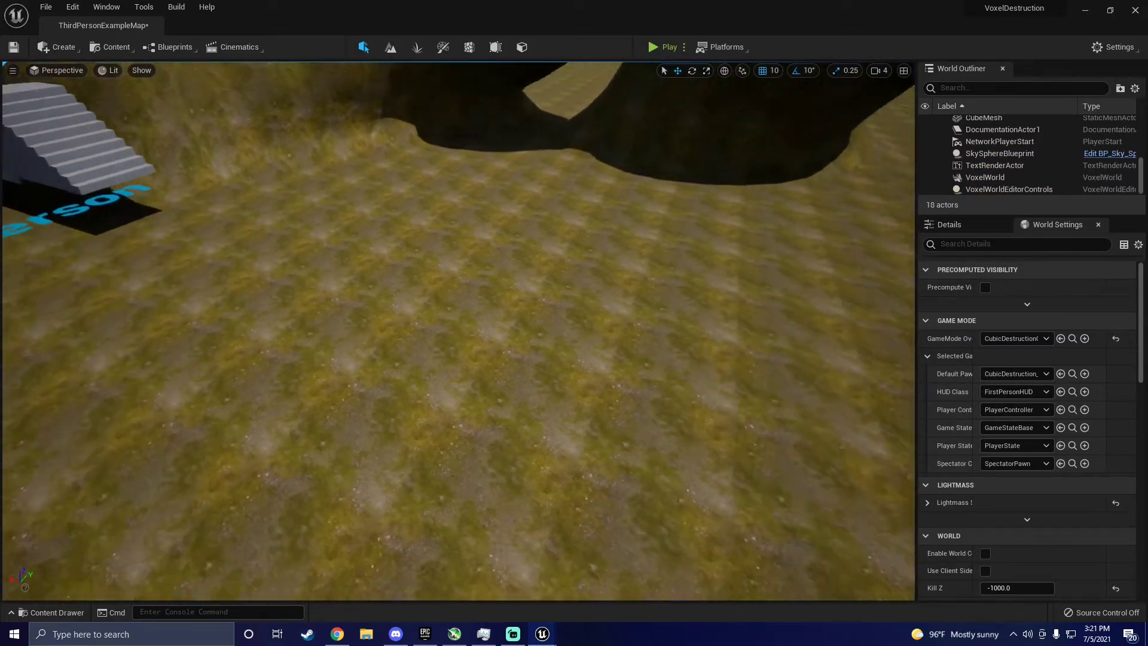